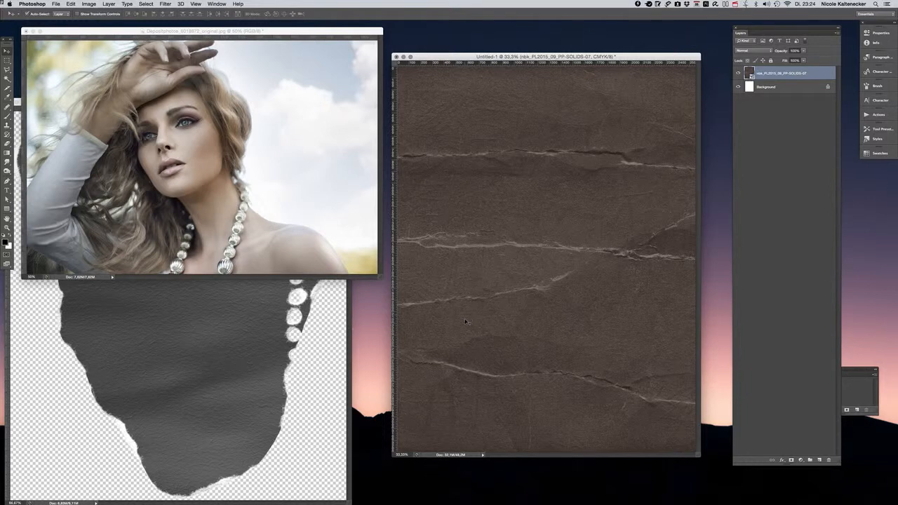
pyautogui.moveTo(351, 244)
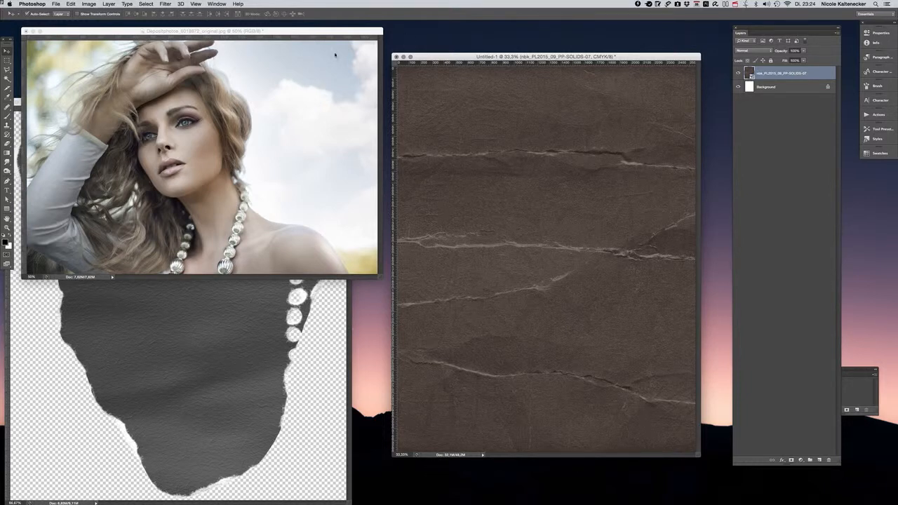
# Enlarge the mask document window so the whole torn-paper shape is visible
pyautogui.moveTo(202, 31); pyautogui.dragTo(269, 36)
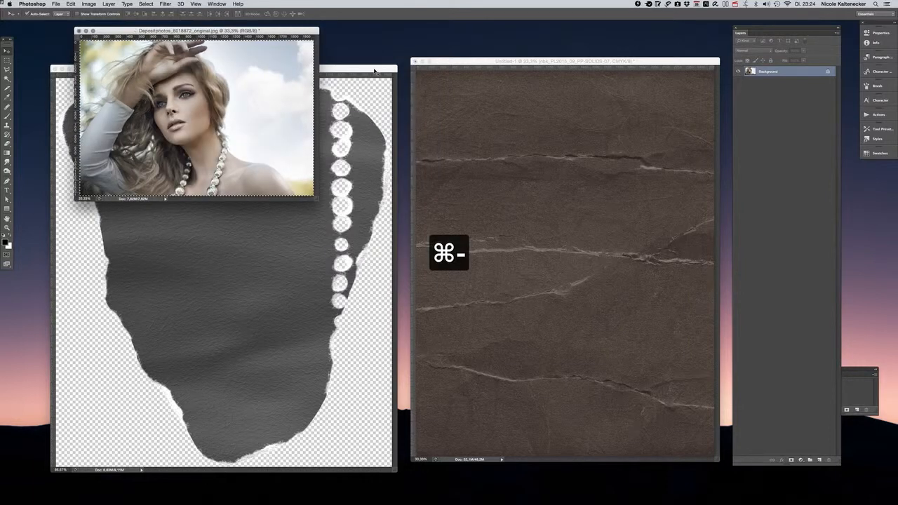
# Copy the whole torn-paper mask image and paste it as a layer onto the crumpled paper
pyautogui.moveTo(196, 31); pyautogui.dragTo(250, 28)
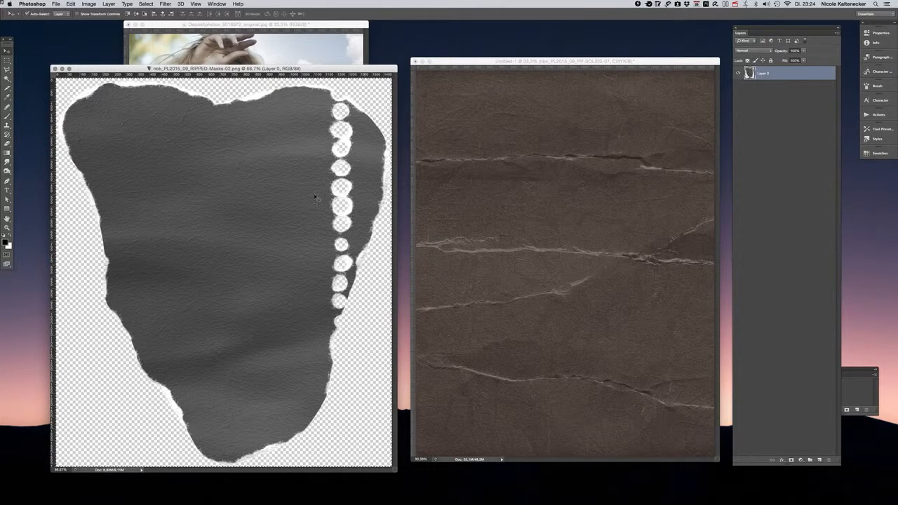
pyautogui.press('cmd+a')
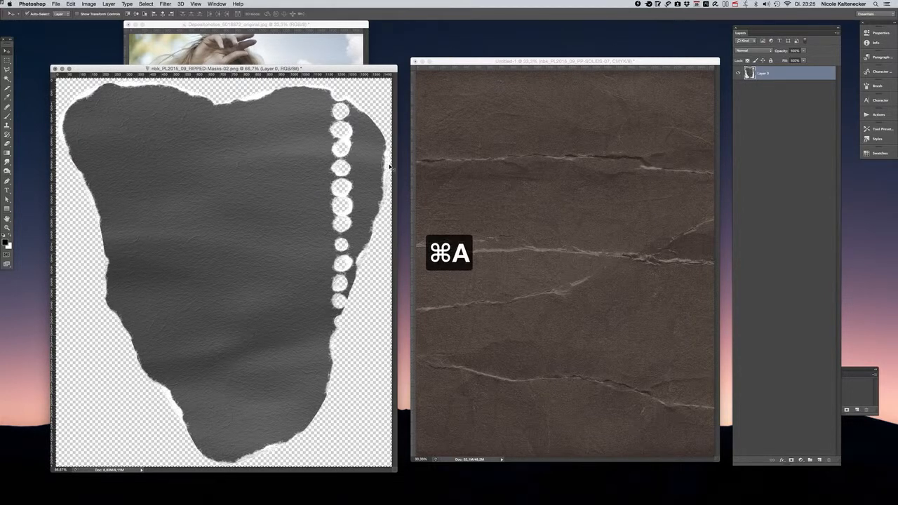
pyautogui.press('cmd+c')
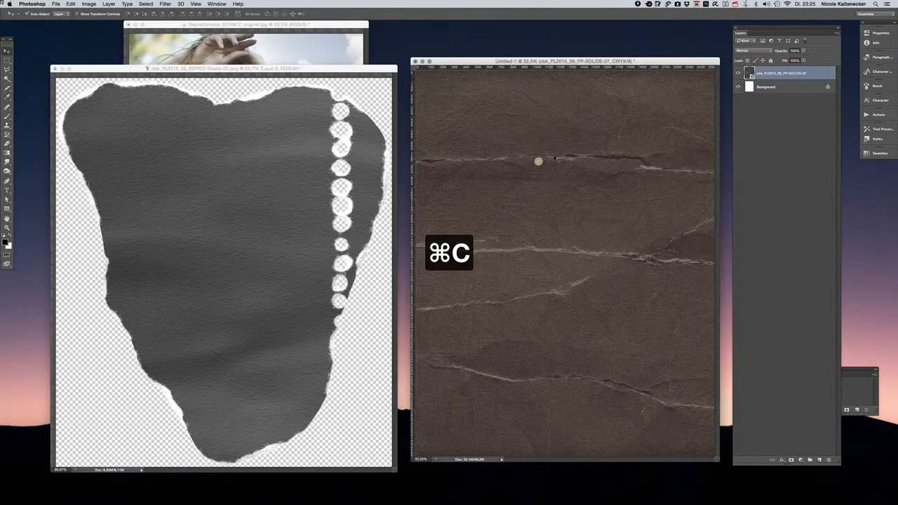
pyautogui.press('cmd+v')
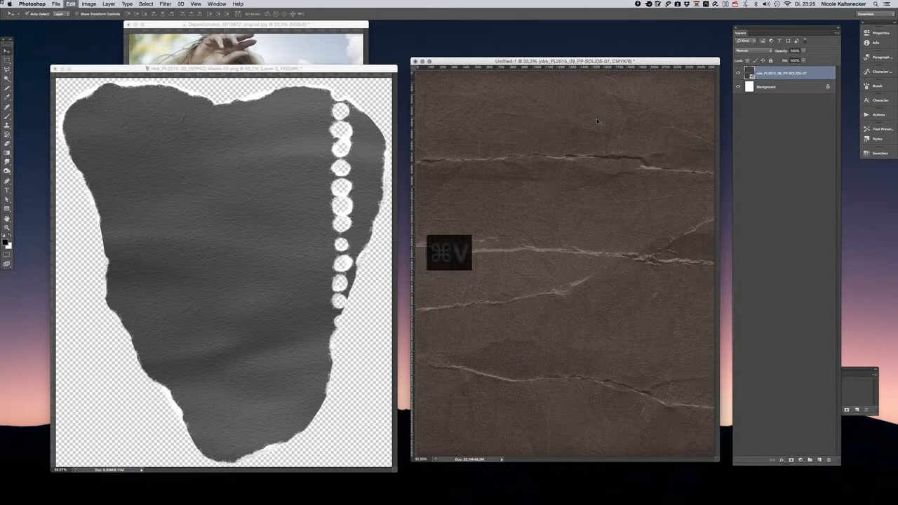
pyautogui.press('cmd+v')
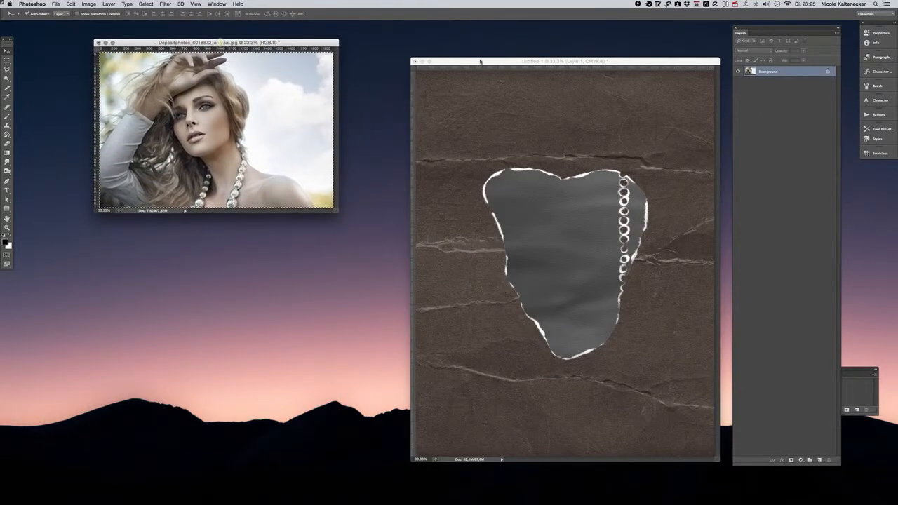
# Copy the portrait onto the paper background and enlarge it to span the page with Free Transform
pyautogui.moveTo(564, 62); pyautogui.dragTo(499, 51)
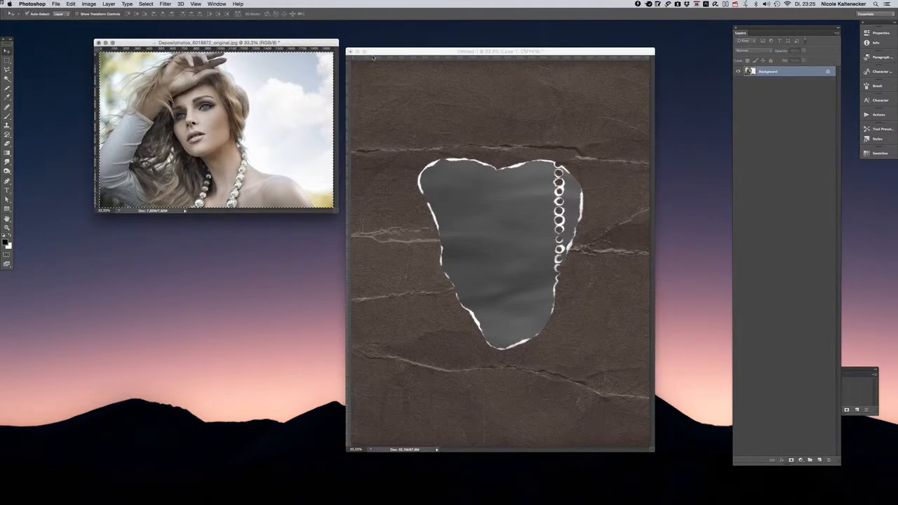
pyautogui.press('cmd+c')
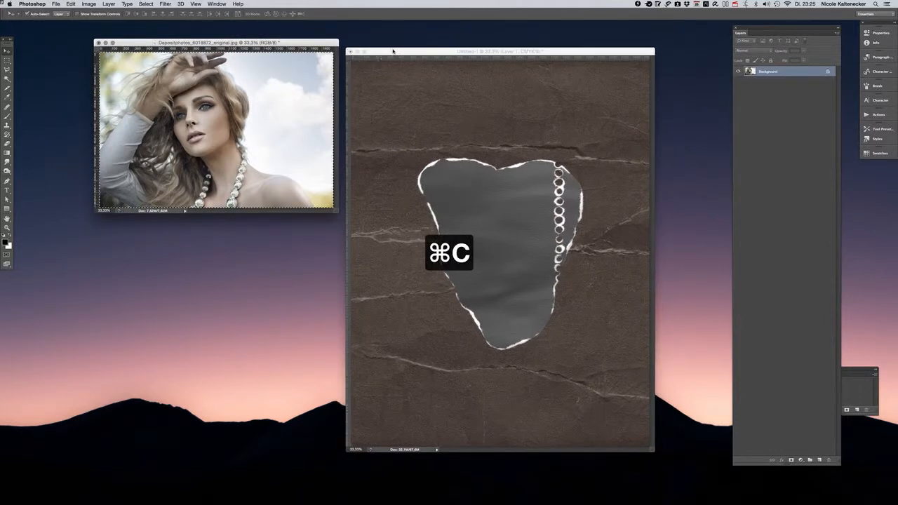
pyautogui.press('cmd+v')
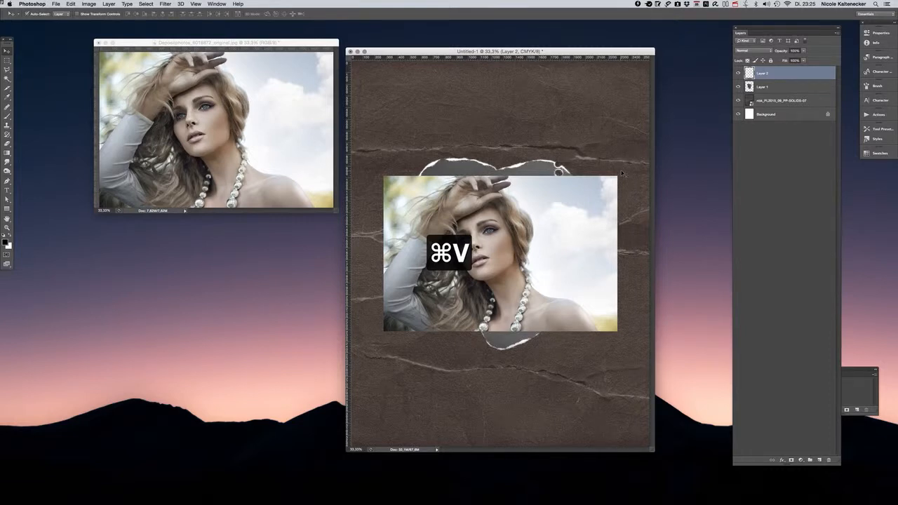
pyautogui.press('cmd+t')
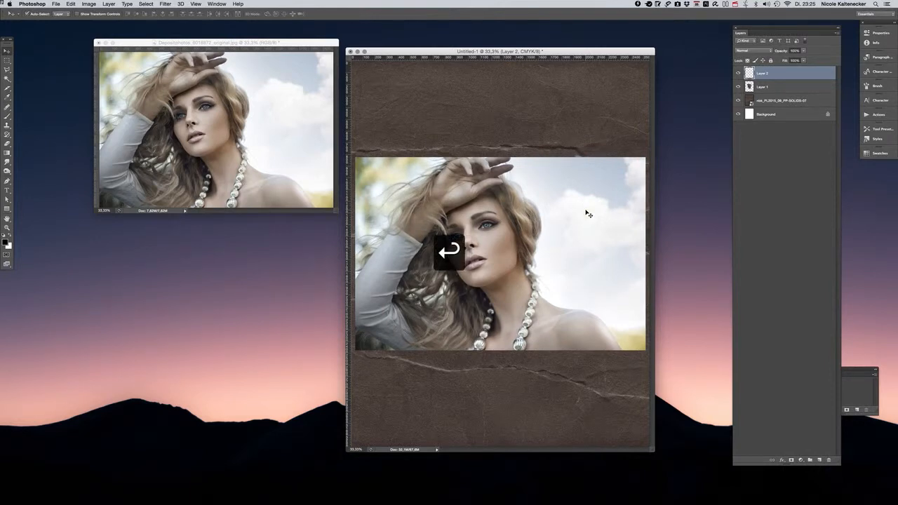
pyautogui.moveTo(709, 61)
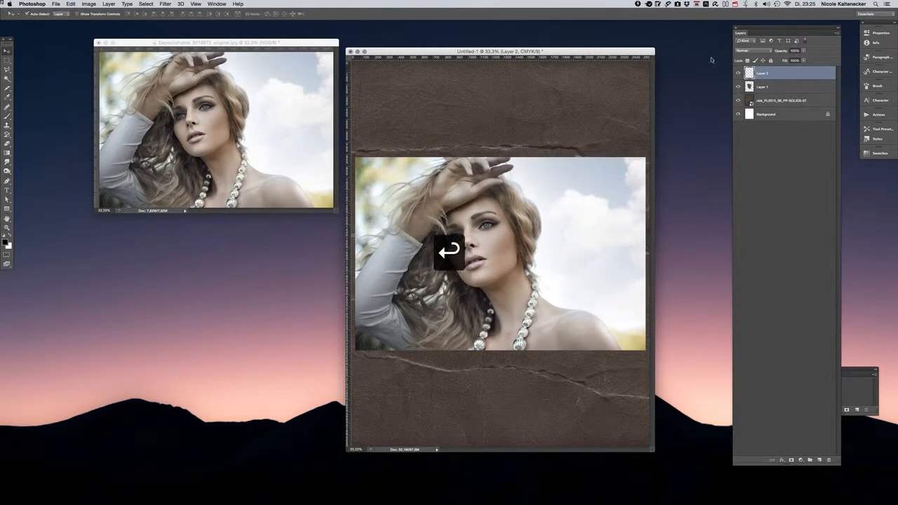
pyautogui.moveTo(712, 58)
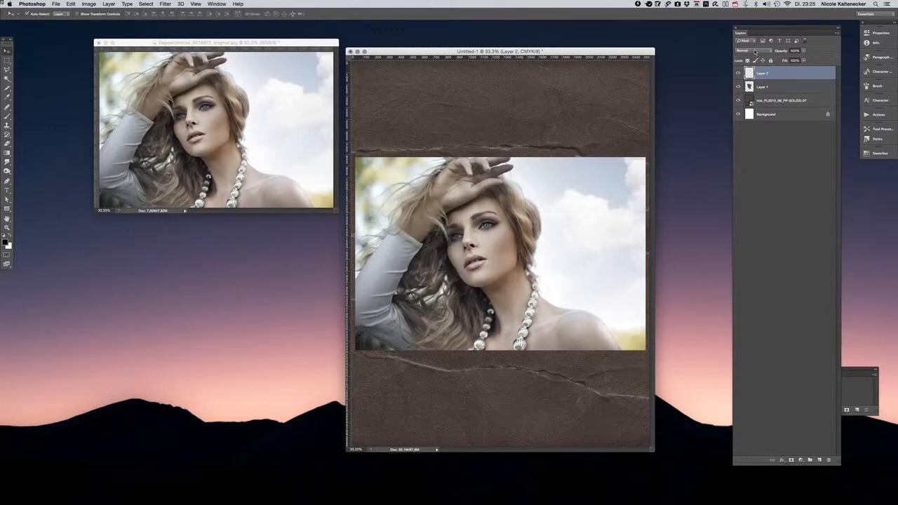
# Blend the portrait layer and create a clipping mask so it shows only inside the torn shape
pyautogui.click(755, 50)
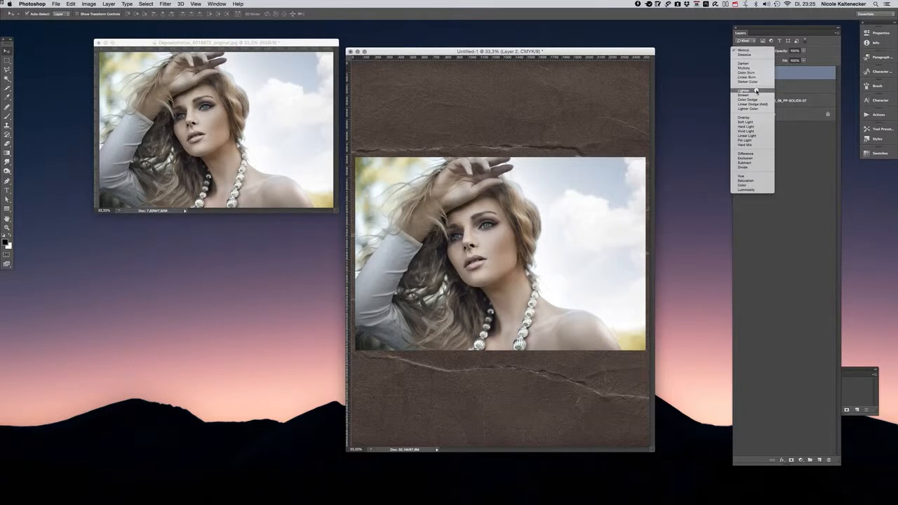
pyautogui.click(743, 90)
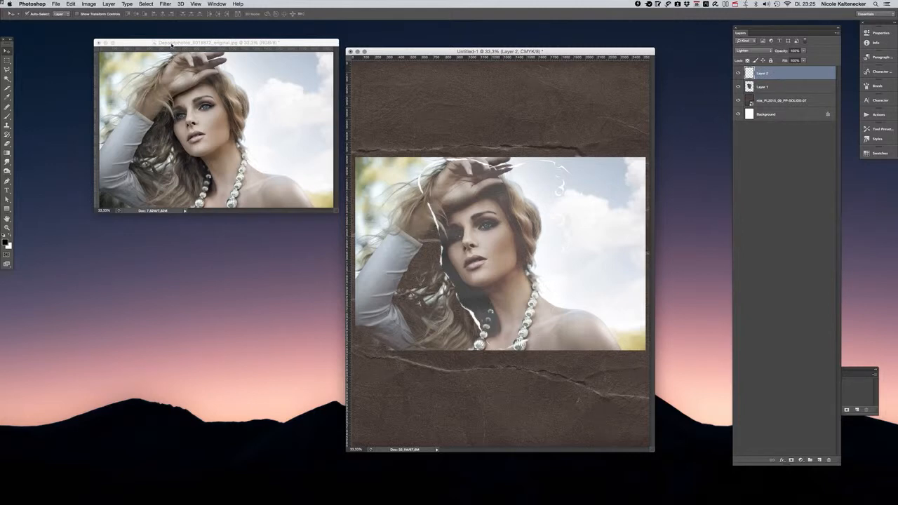
pyautogui.click(109, 5)
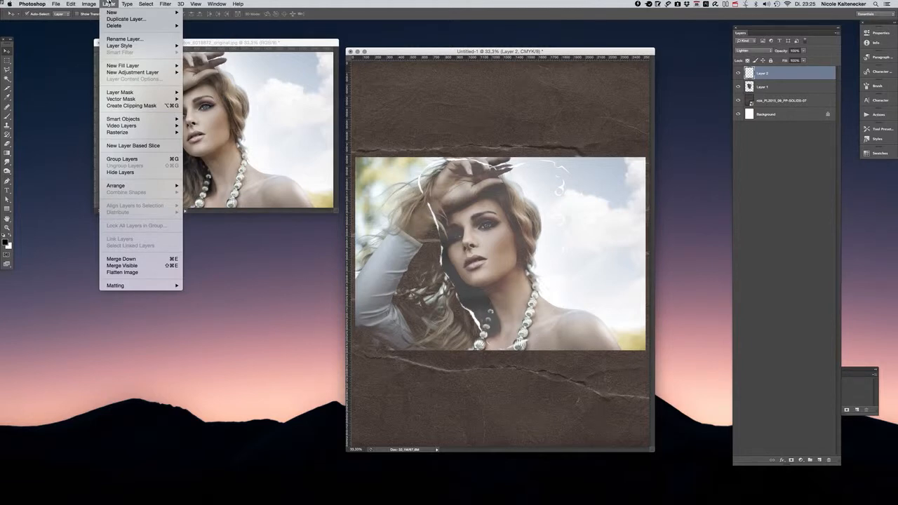
pyautogui.moveTo(119, 92)
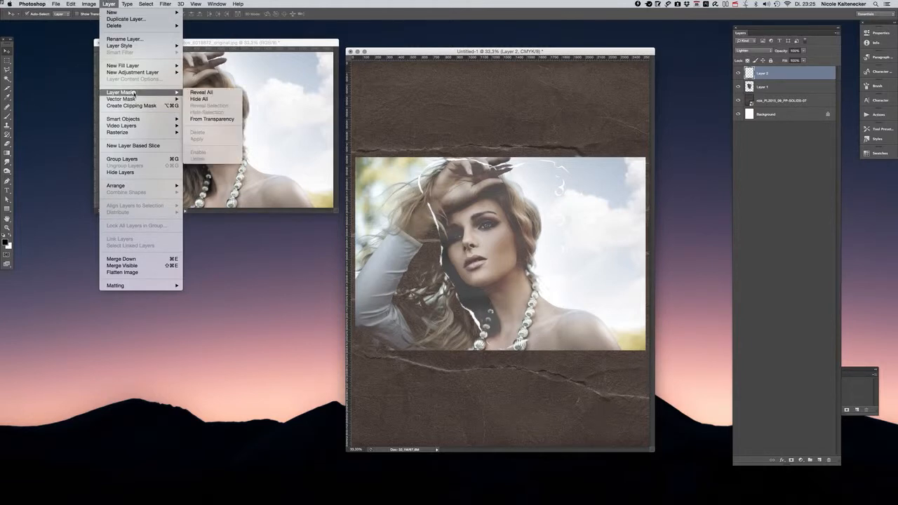
pyautogui.moveTo(131, 105)
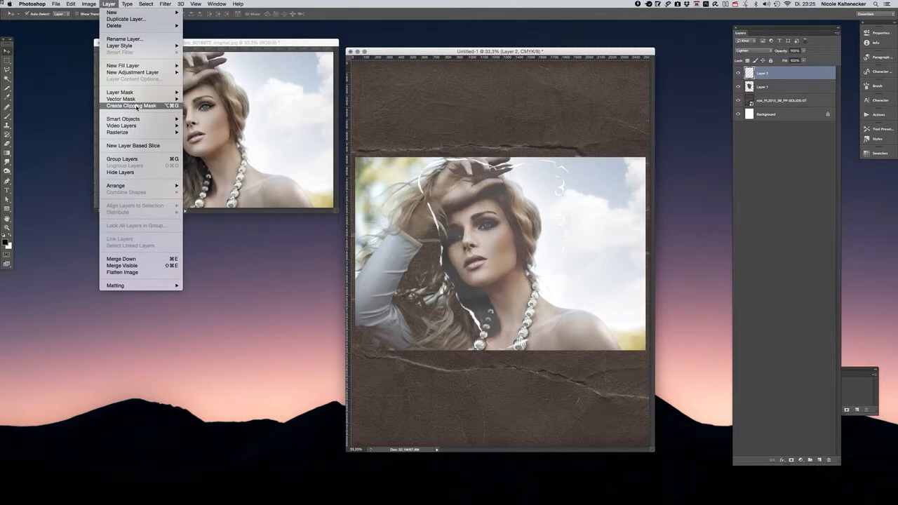
pyautogui.click(132, 105)
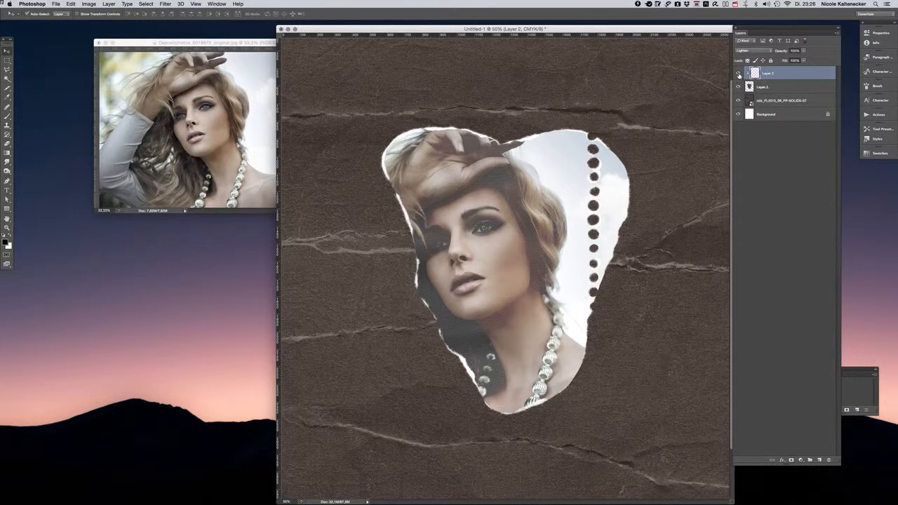
pyautogui.click(738, 73)
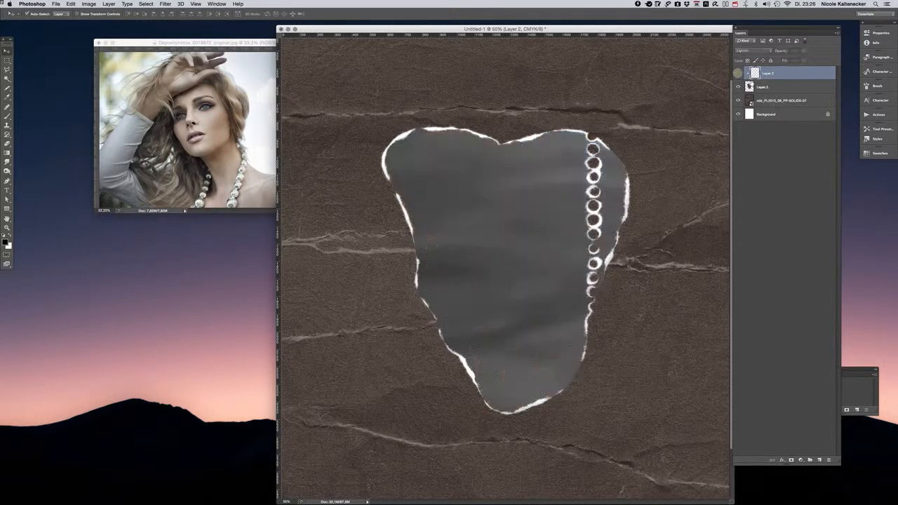
pyautogui.click(771, 87)
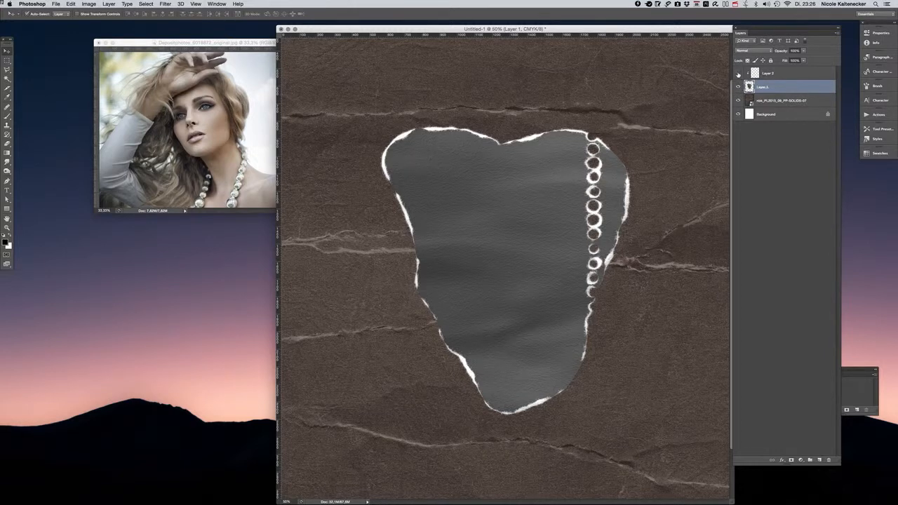
pyautogui.click(738, 73)
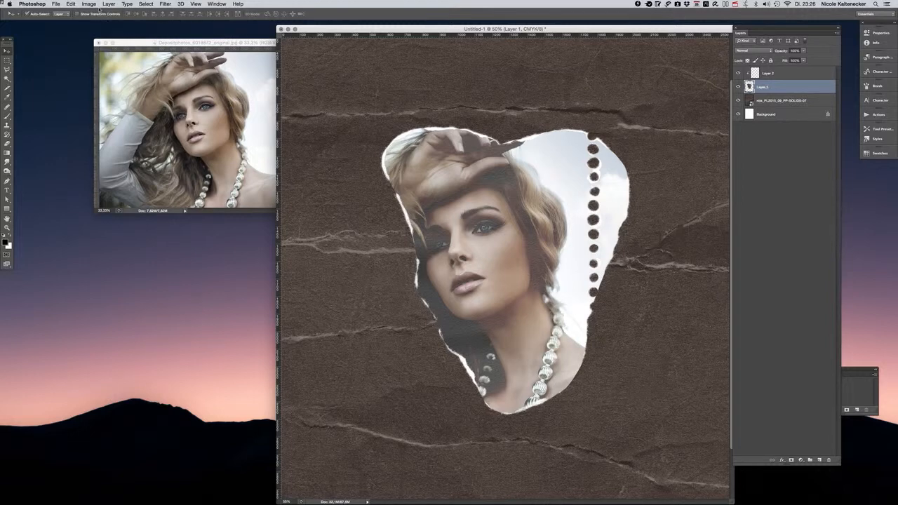
# Show the Image > Adjustments submenu for the torn-paper shape layer
pyautogui.click(88, 2)
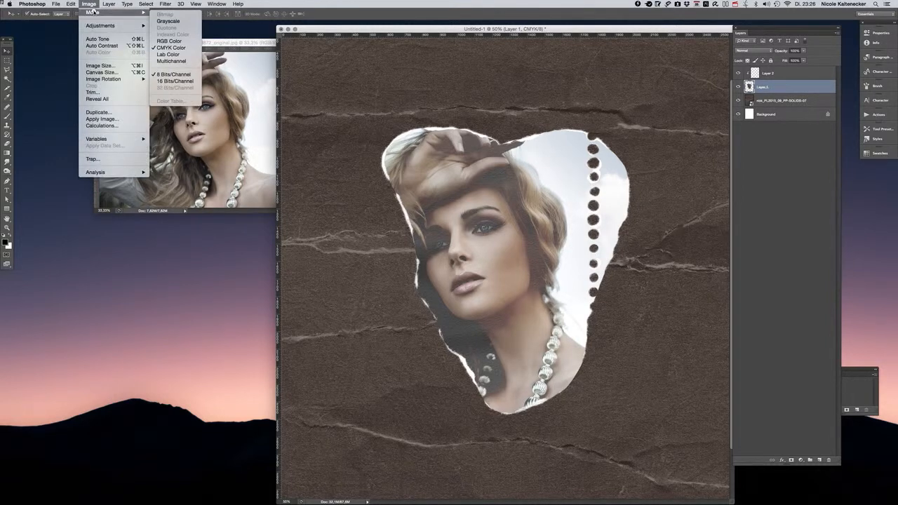
pyautogui.moveTo(98, 25)
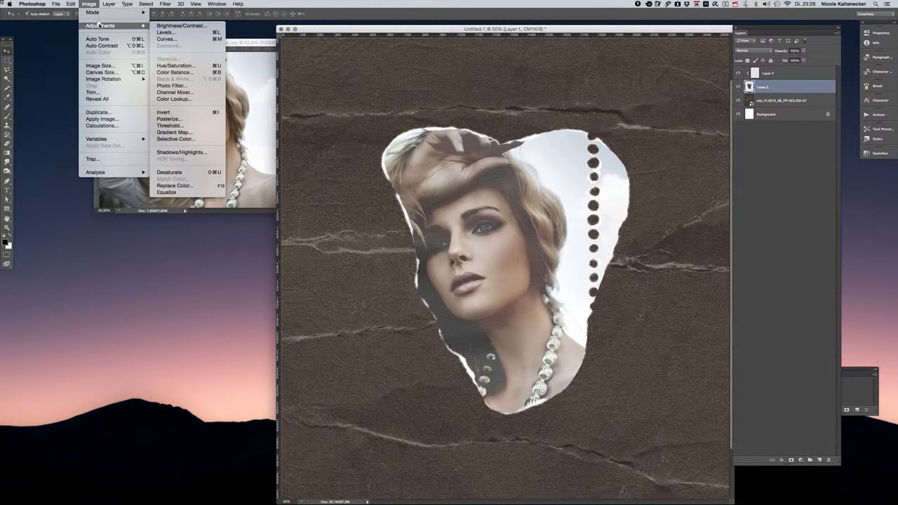
pyautogui.moveTo(165, 33)
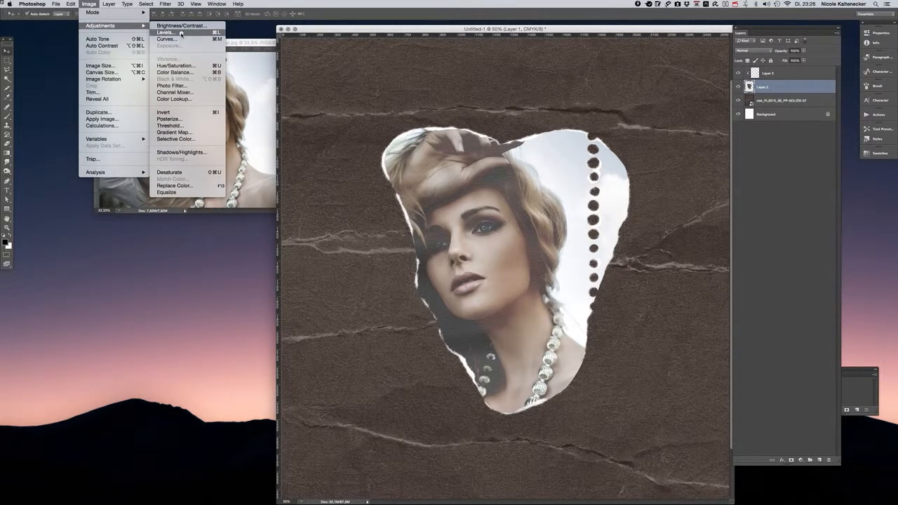
# Adjust Levels black, midtone and white input sliders to brighten and add contrast, then apply
pyautogui.click(165, 31)
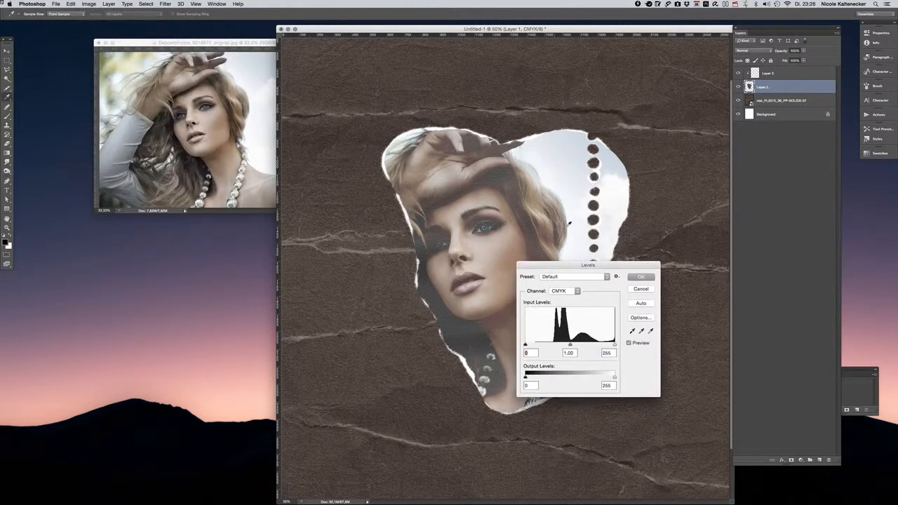
pyautogui.moveTo(588, 265); pyautogui.dragTo(735, 164)
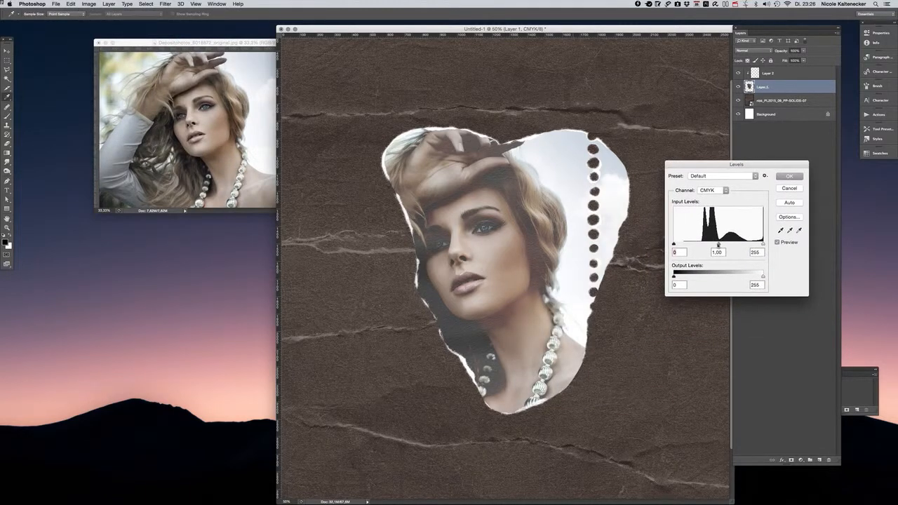
pyautogui.moveTo(719, 244); pyautogui.dragTo(709, 244)
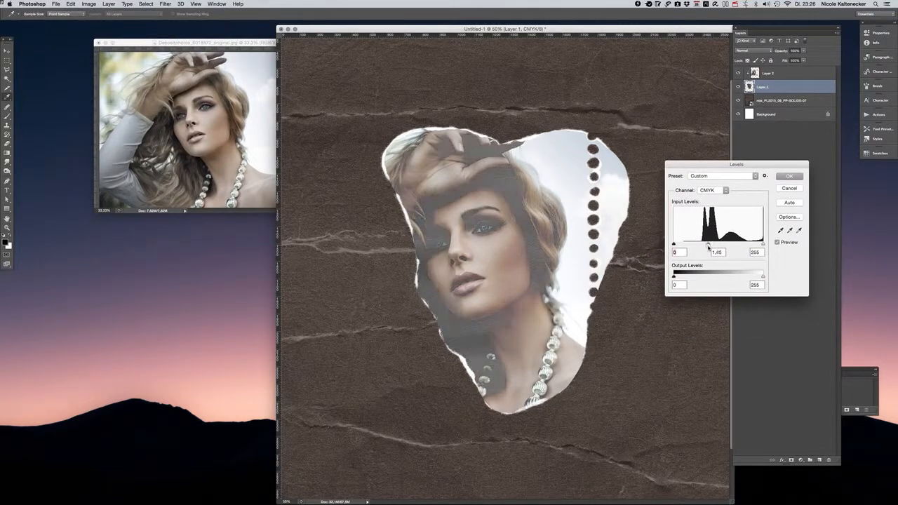
pyautogui.moveTo(710, 244); pyautogui.dragTo(727, 244)
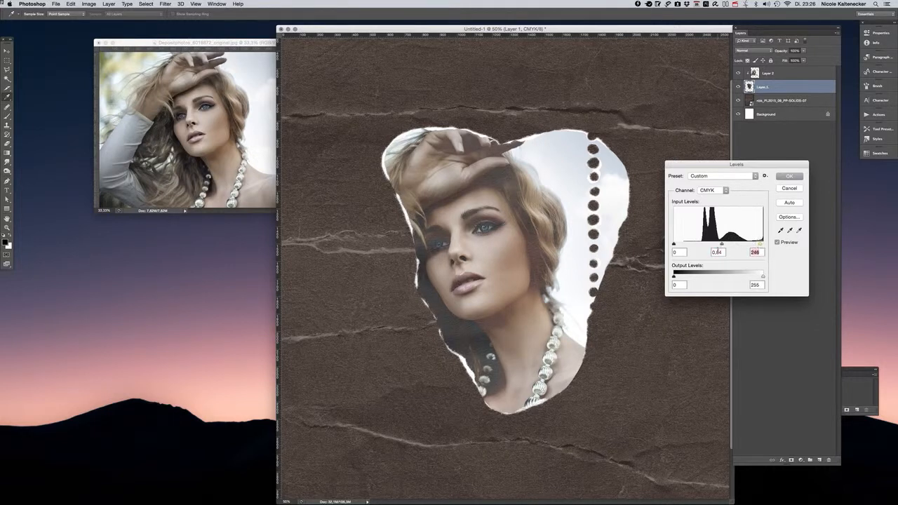
pyautogui.moveTo(721, 244); pyautogui.dragTo(713, 244)
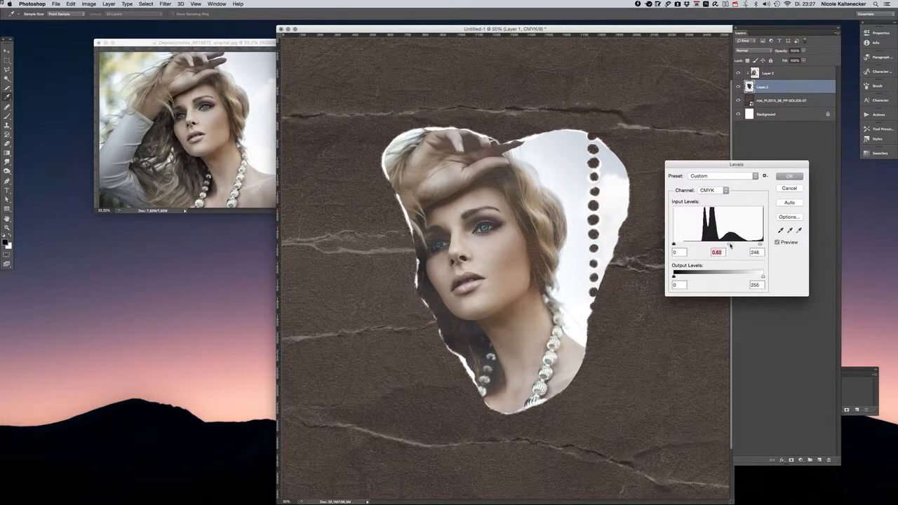
pyautogui.moveTo(706, 244); pyautogui.dragTo(716, 244)
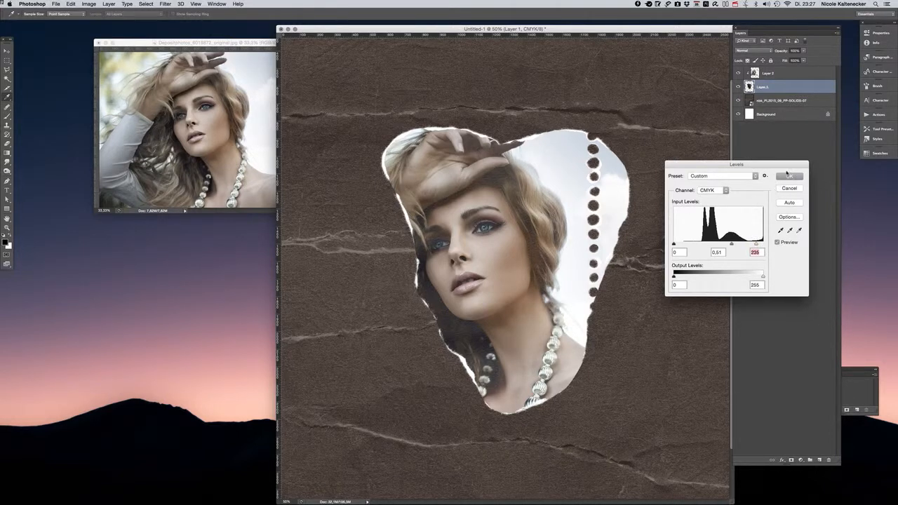
pyautogui.click(790, 176)
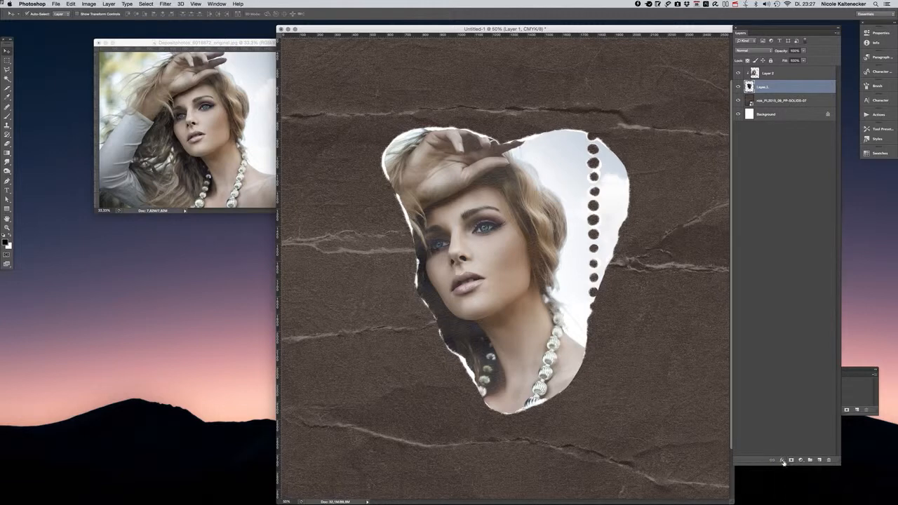
# Add a Drop Shadow layer effect to the torn-paper shape layer with default settings
pyautogui.click(781, 461)
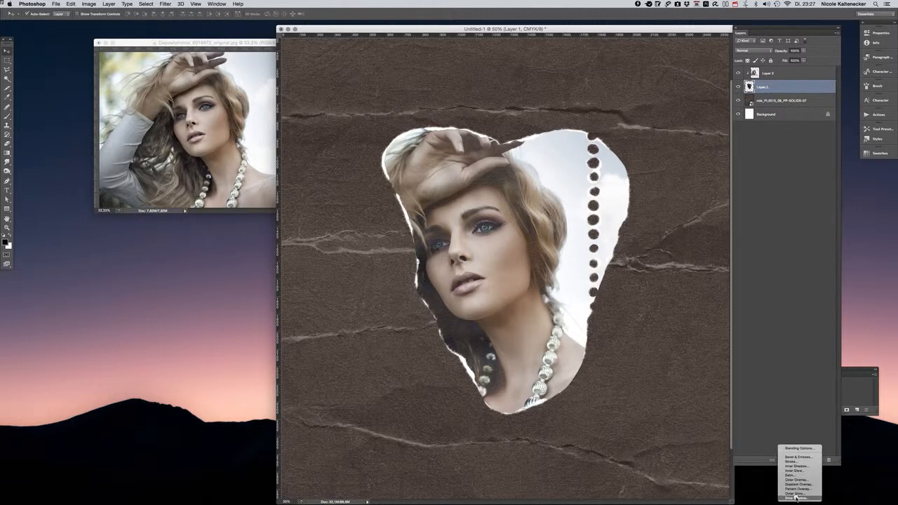
pyautogui.click(793, 485)
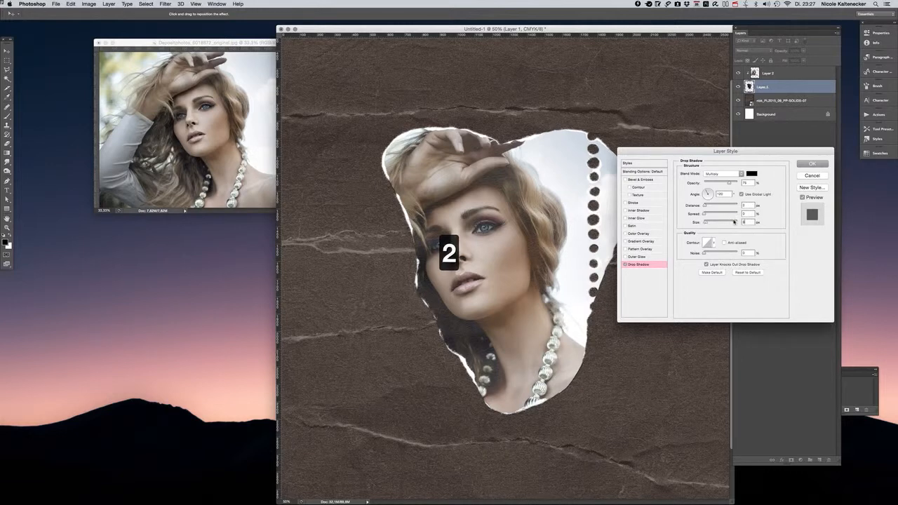
pyautogui.click(810, 163)
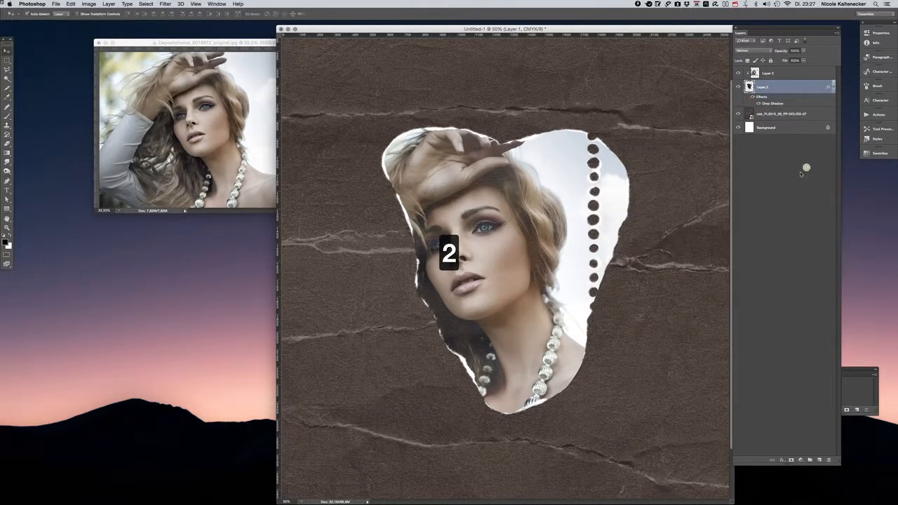